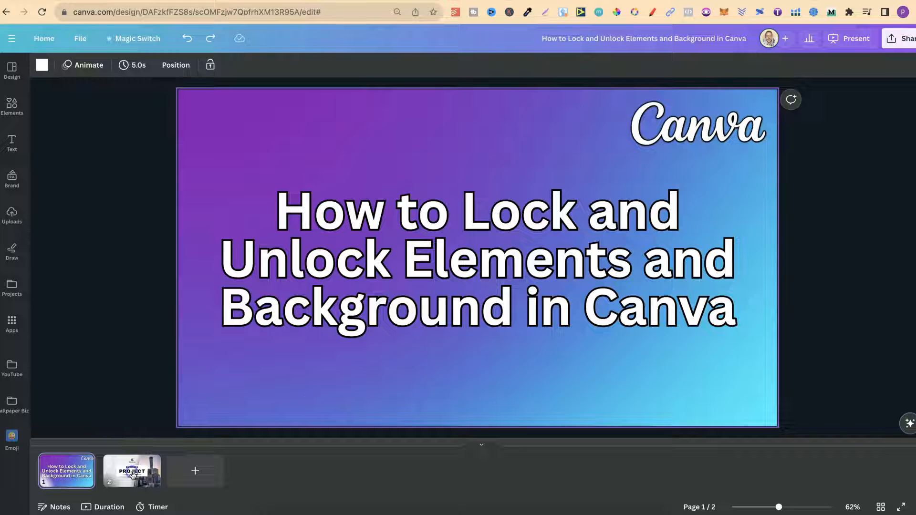
- Switch to the second page thumbnail showing the Business Project slide with the city photo
{"action": "left_click", "coordinate": [130, 470]}
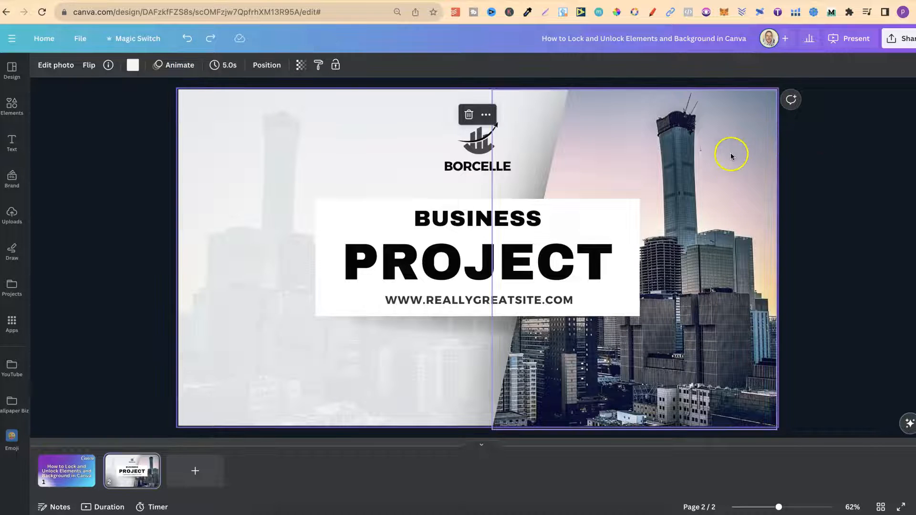
- Lock the city skyline photo via its right-click context menu
{"action": "left_click", "coordinate": [730, 155]}
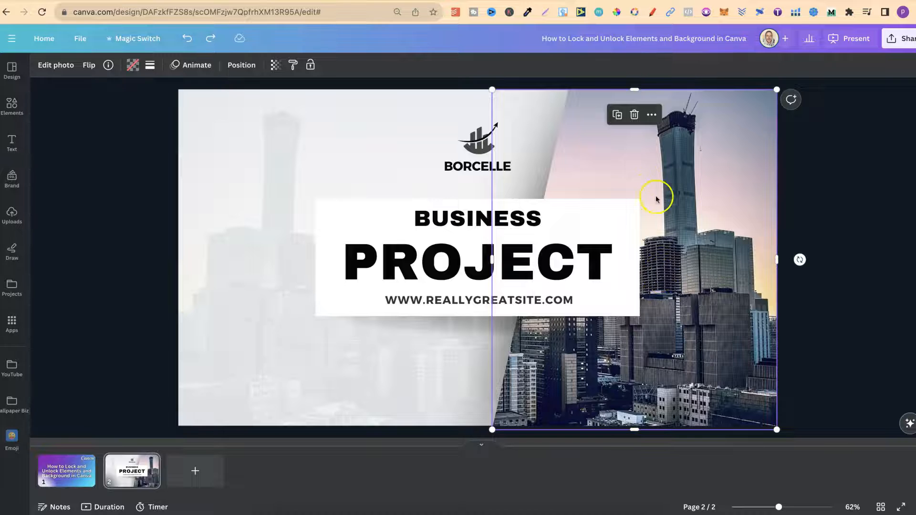
{"action": "mouse_move", "coordinate": [664, 221]}
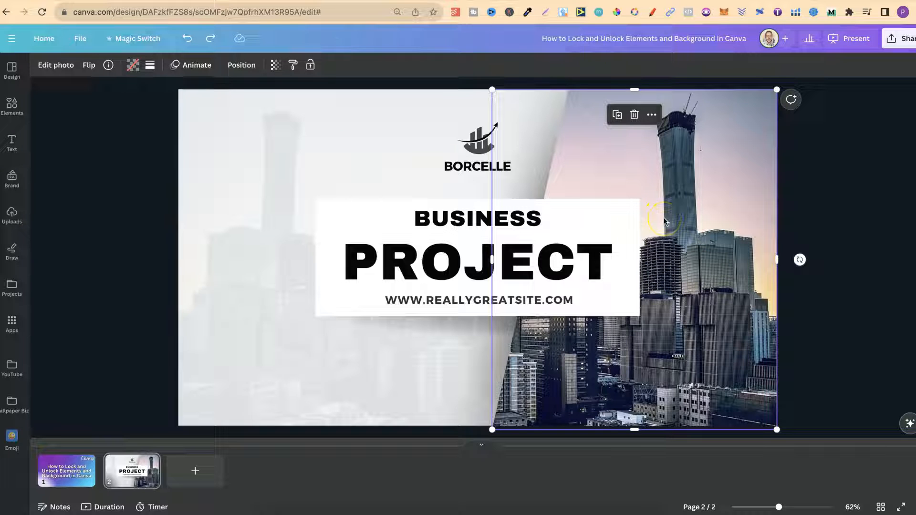
{"action": "mouse_move", "coordinate": [654, 164]}
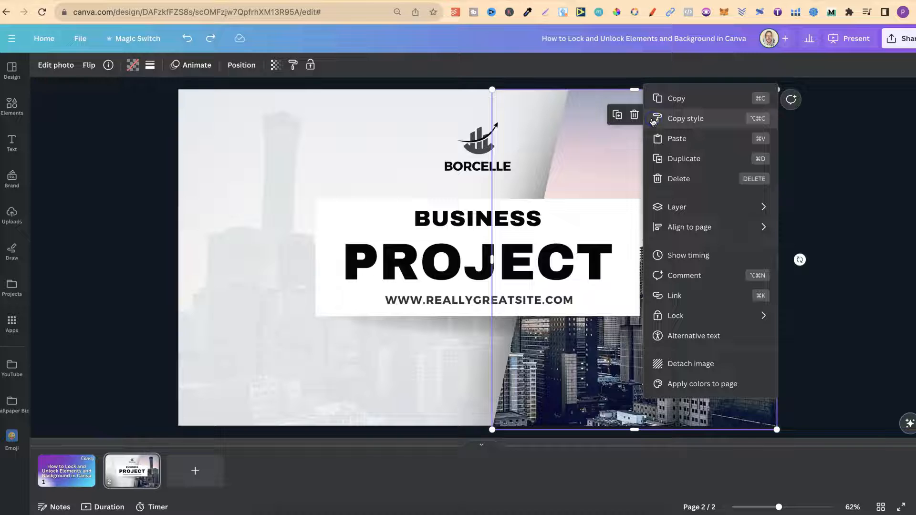
{"action": "left_click", "coordinate": [675, 316]}
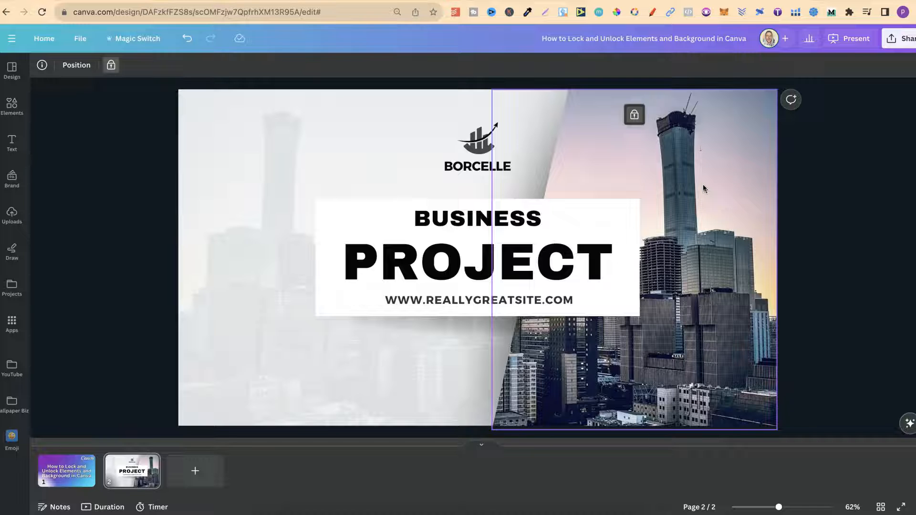
{"action": "mouse_move", "coordinate": [633, 116]}
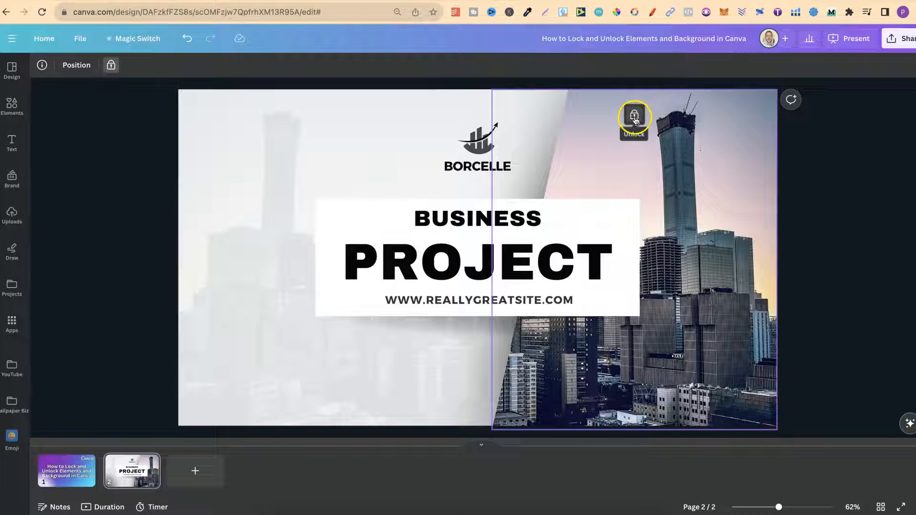
- Unlock the city photo using the padlock button above it
{"action": "left_click", "coordinate": [634, 116]}
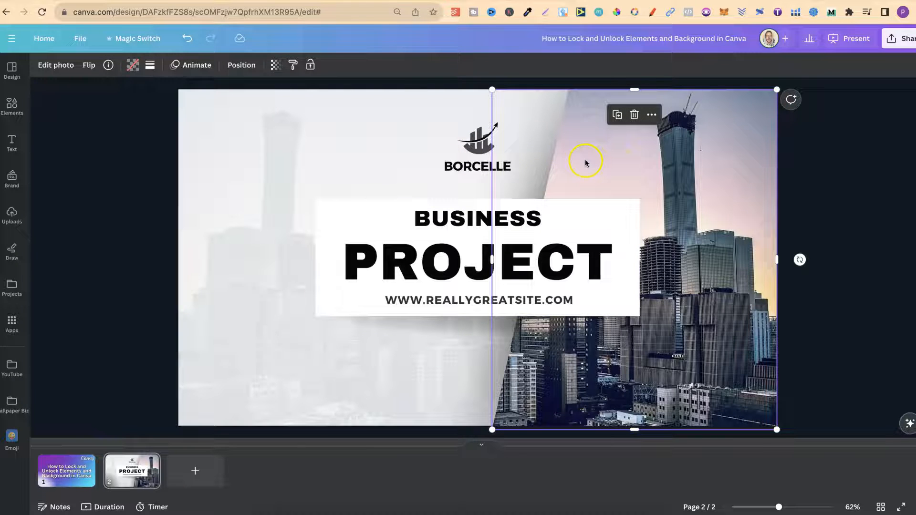
{"action": "mouse_move", "coordinate": [311, 65]}
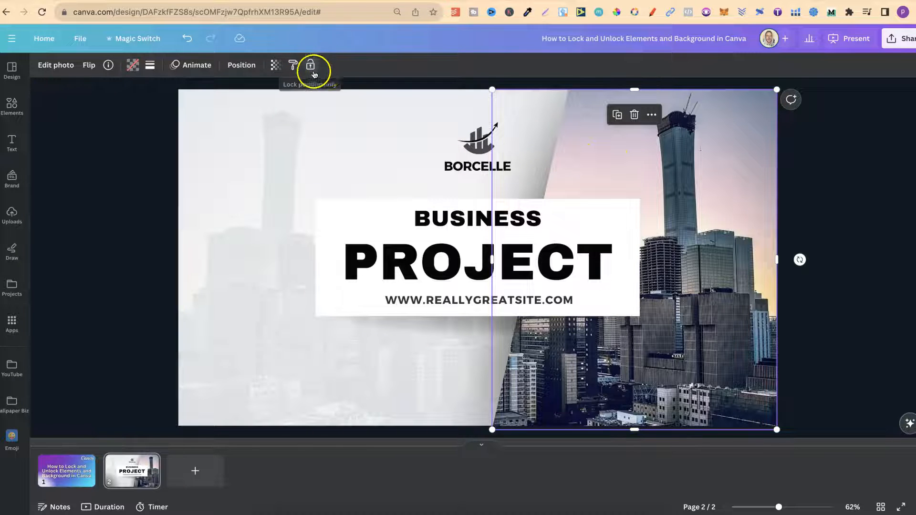
{"action": "mouse_move", "coordinate": [310, 64]}
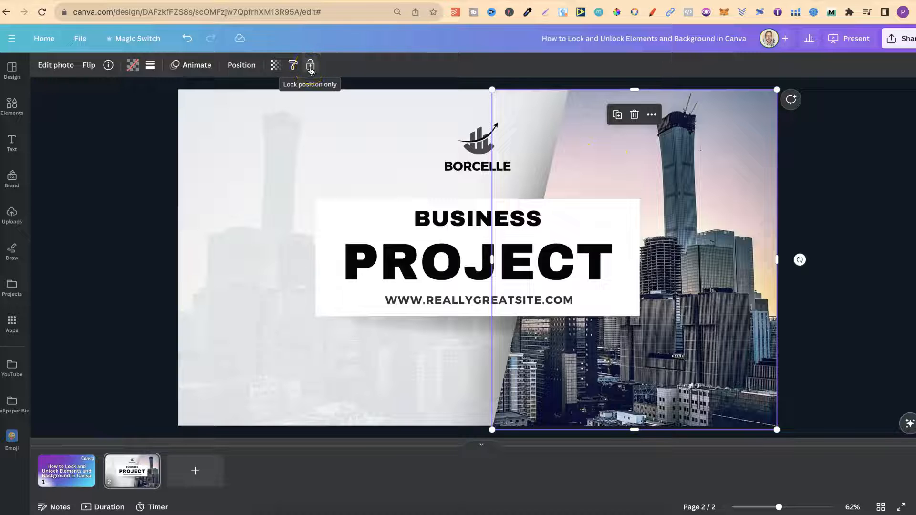
{"action": "mouse_move", "coordinate": [817, 165]}
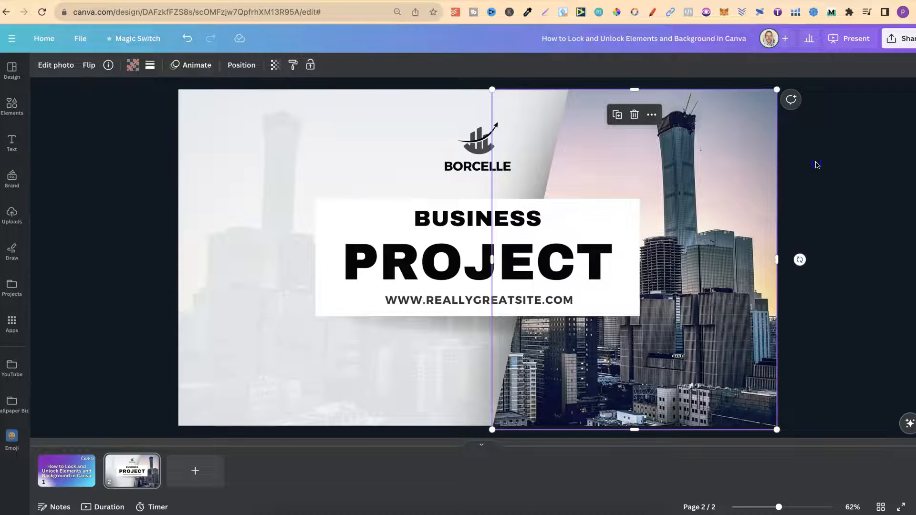
{"action": "left_click", "coordinate": [816, 165]}
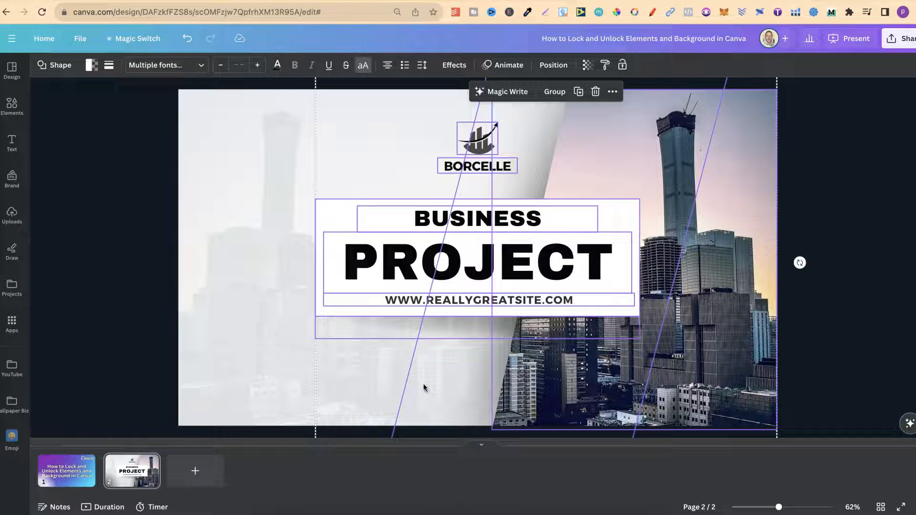
{"action": "left_click", "coordinate": [553, 92]}
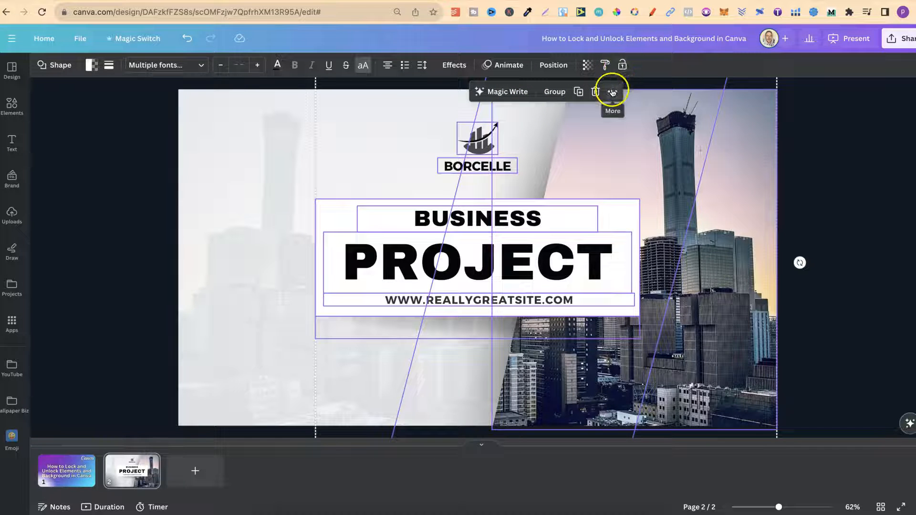
{"action": "left_click", "coordinate": [613, 92]}
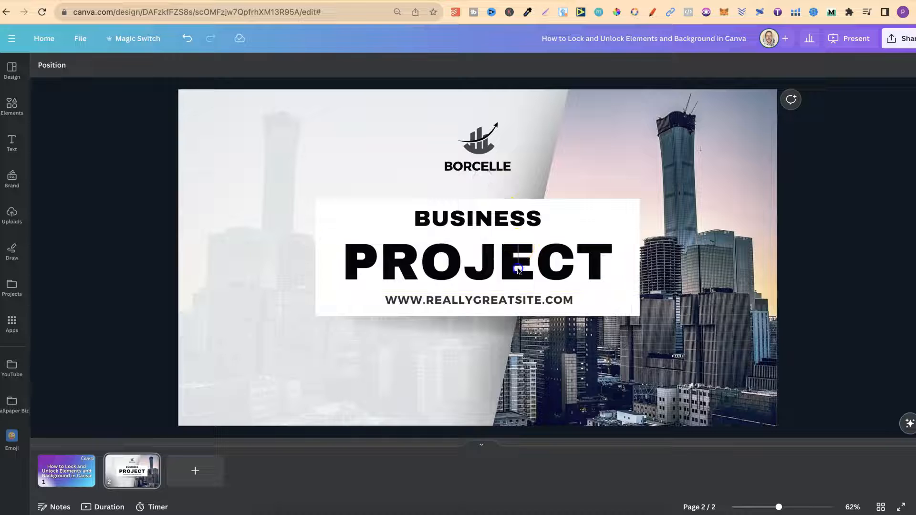
- Select the city photo plus the logo and BORCELLE name and lock them together
{"action": "left_click", "coordinate": [187, 38]}
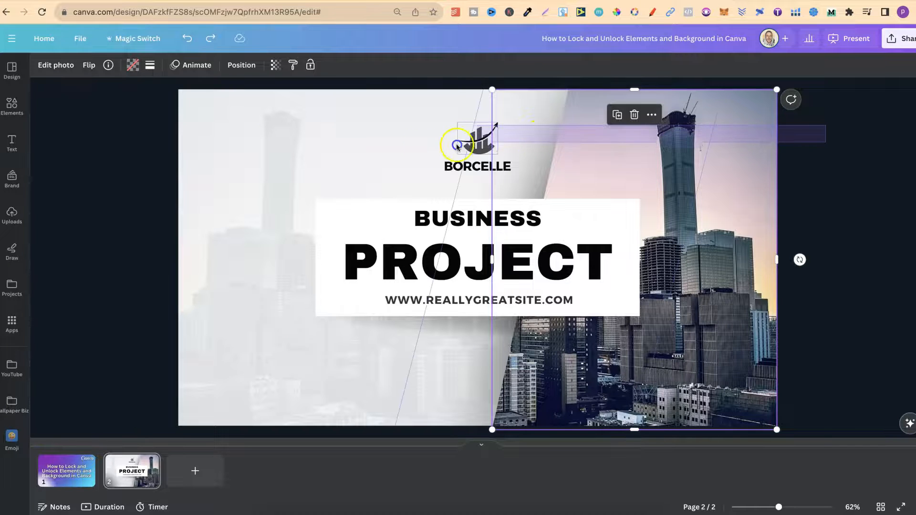
{"action": "left_click", "coordinate": [477, 166]}
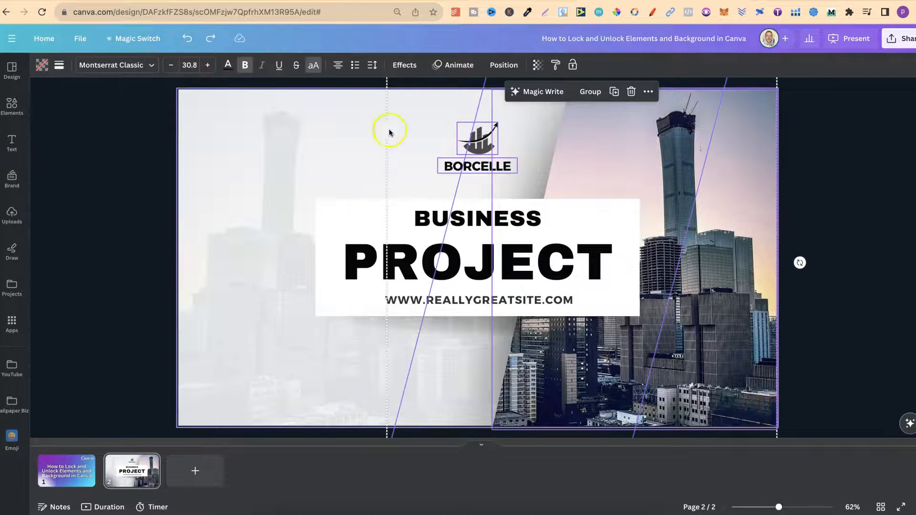
{"action": "left_click", "coordinate": [571, 65]}
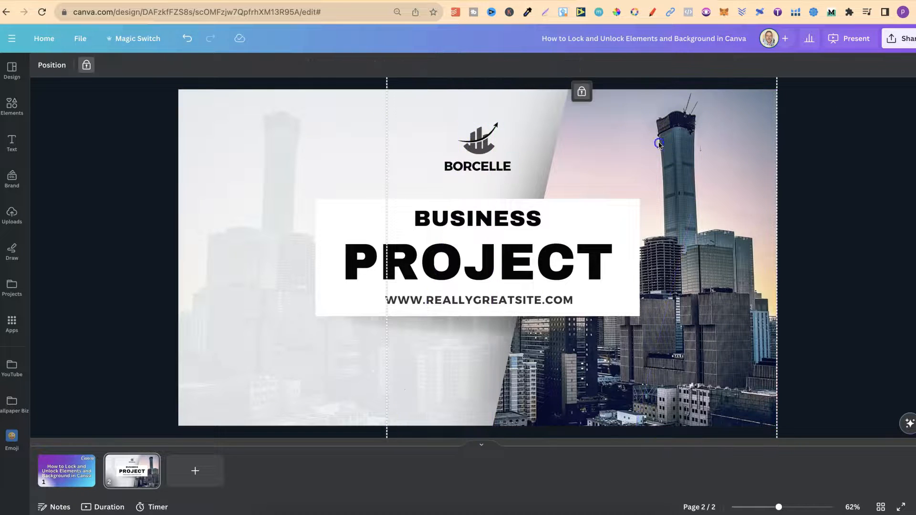
- Verify the photo and logo show as locked, then deselect to view the finished slide
{"action": "left_click", "coordinate": [422, 342]}
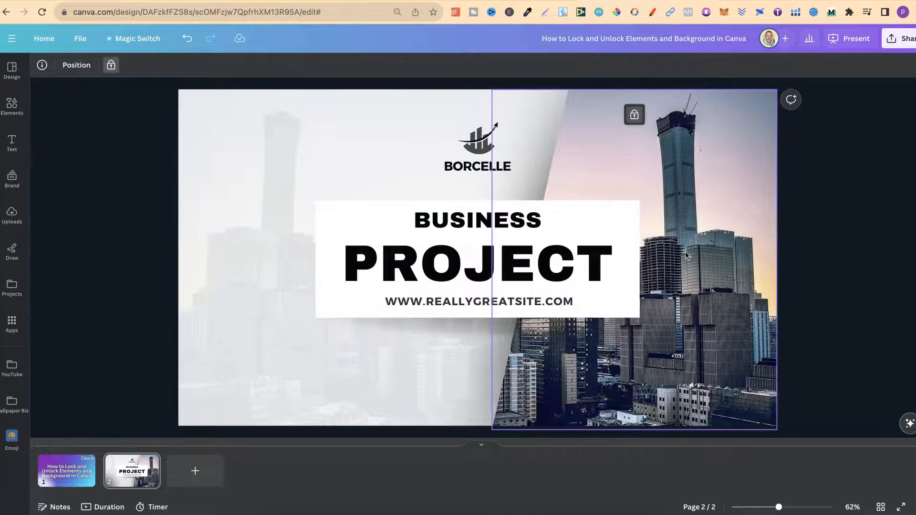
{"action": "left_click", "coordinate": [477, 145]}
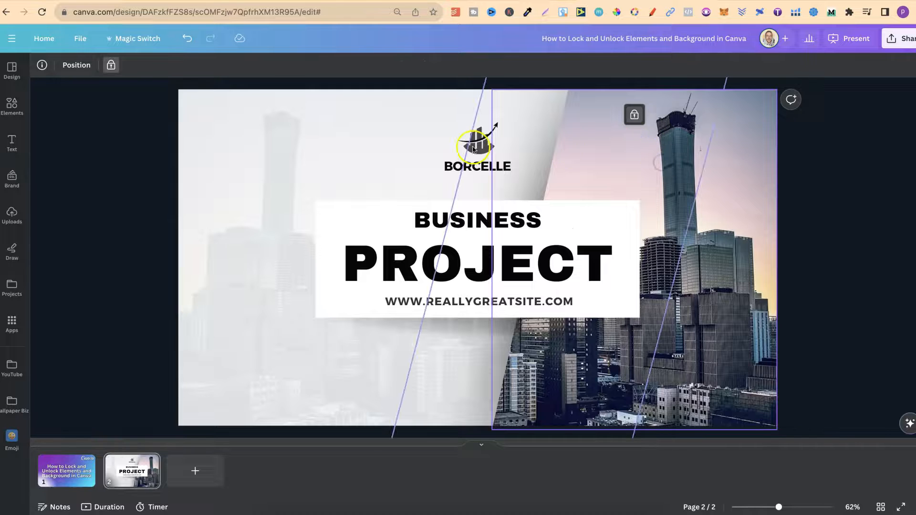
{"action": "left_click", "coordinate": [860, 236]}
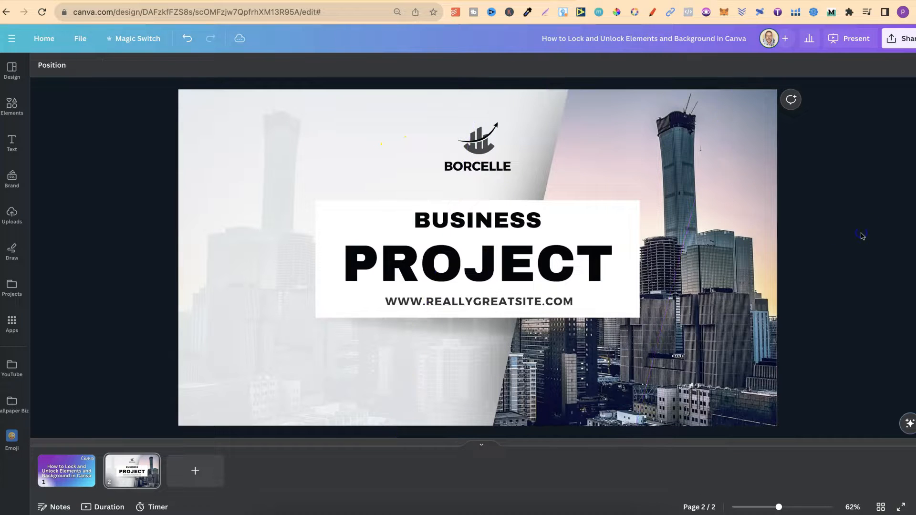